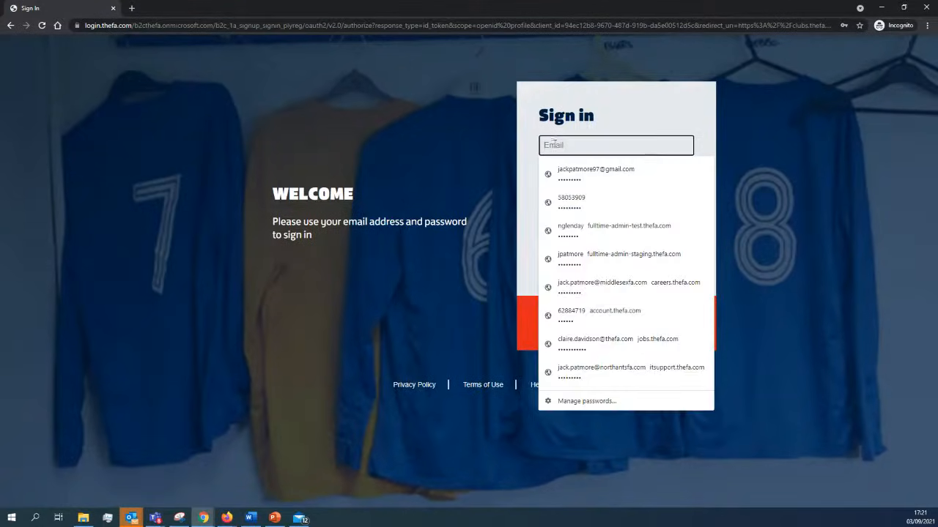
# Step: Sign in using the autofilled saved email and password, landing on the All Players list
pyautogui.click(594, 173)
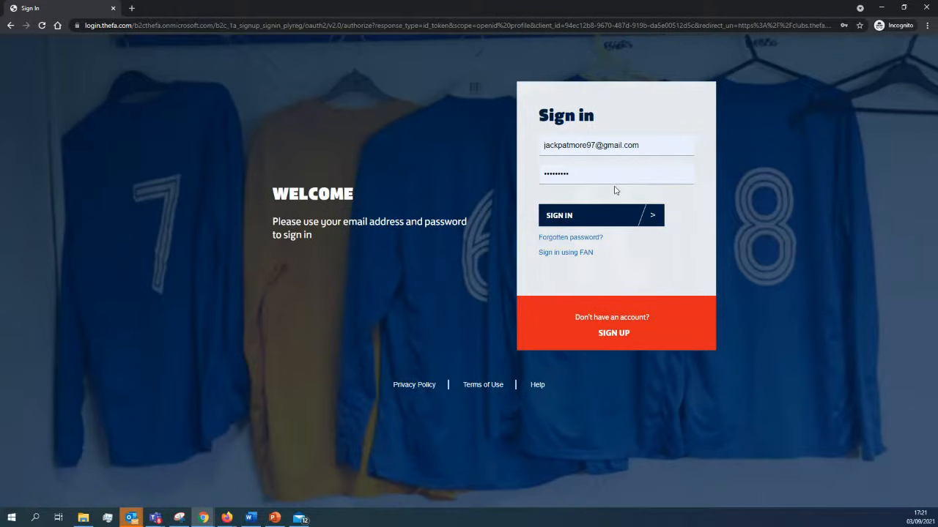
pyautogui.moveTo(598, 220)
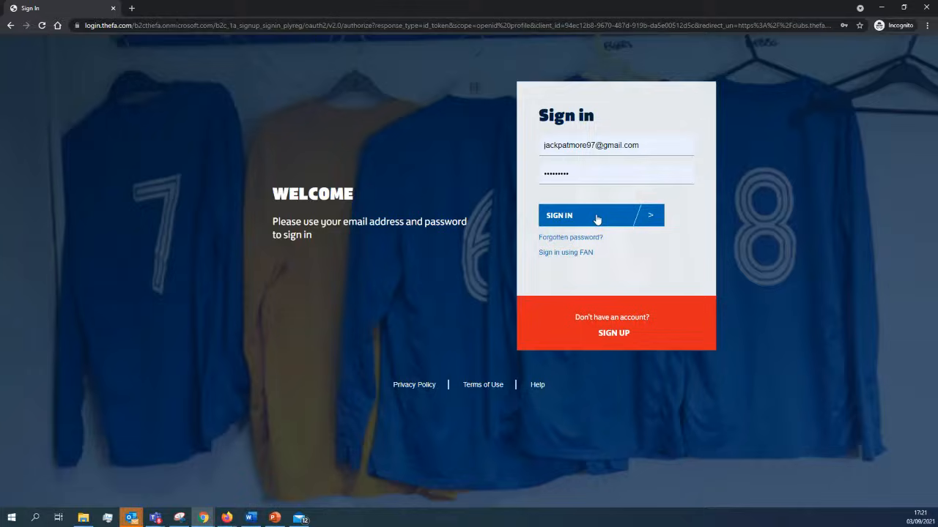
pyautogui.click(601, 215)
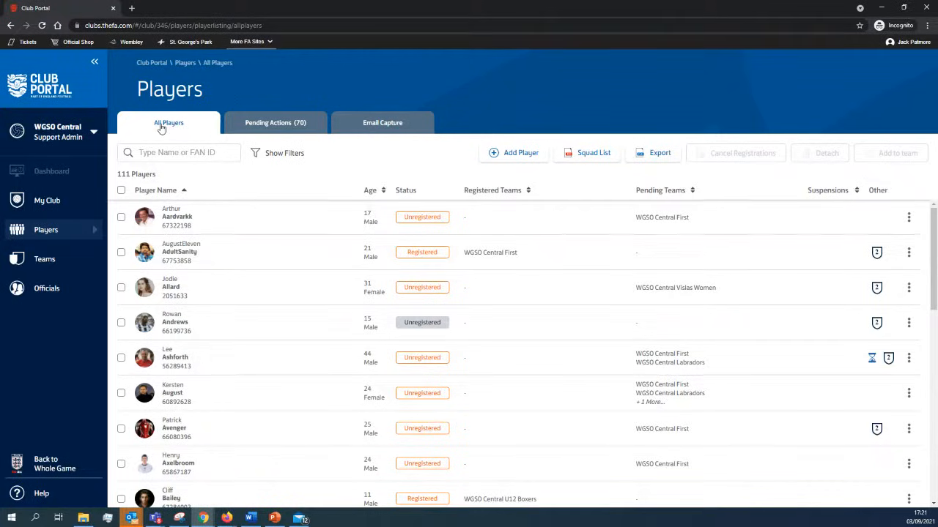
pyautogui.moveTo(586, 155)
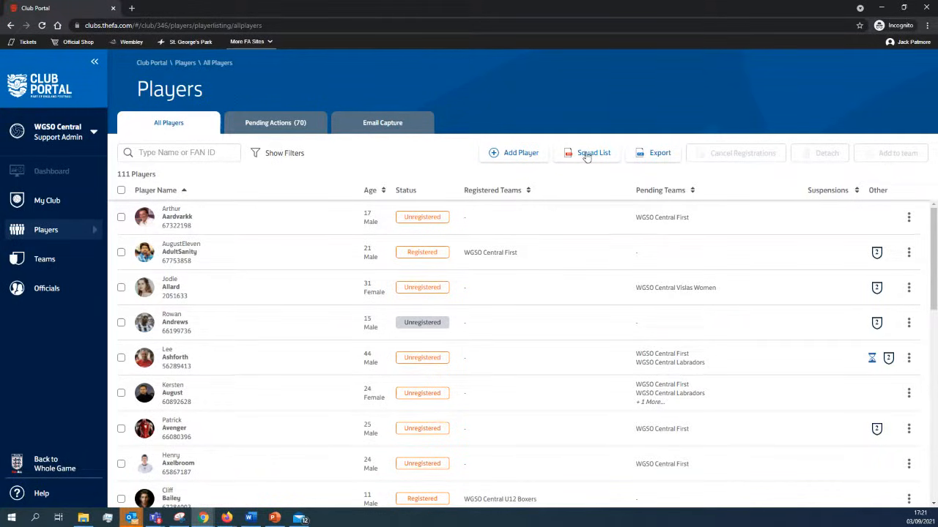
# Step: Choose one team under Selected Teams and download its squad list as a PDF
pyautogui.click(593, 152)
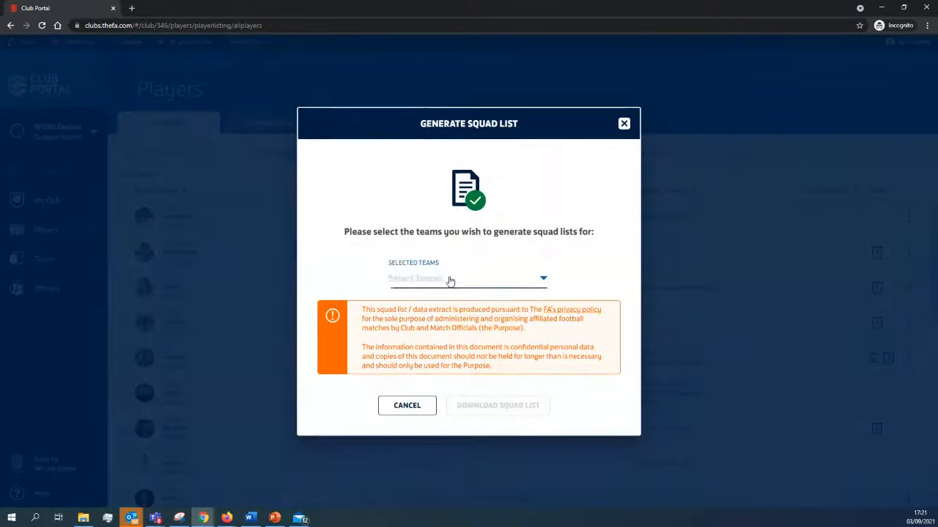
pyautogui.click(468, 278)
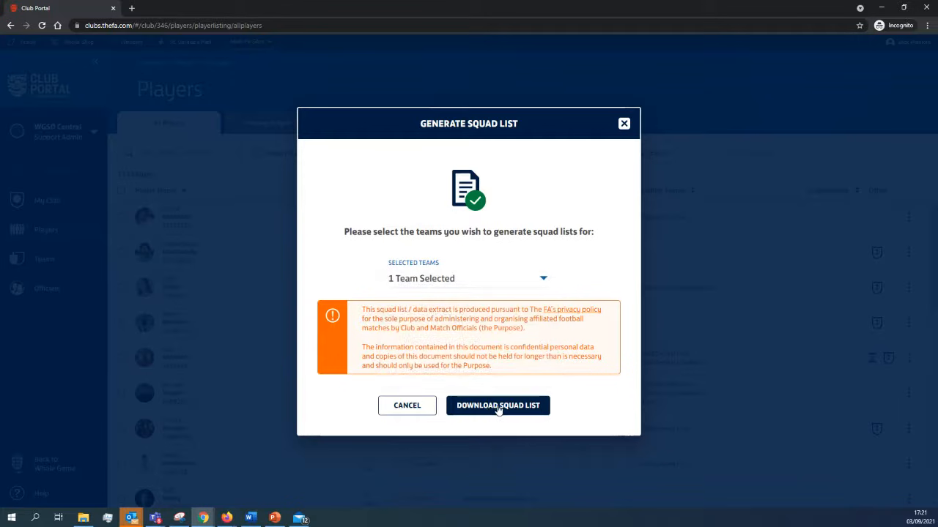
pyautogui.click(498, 404)
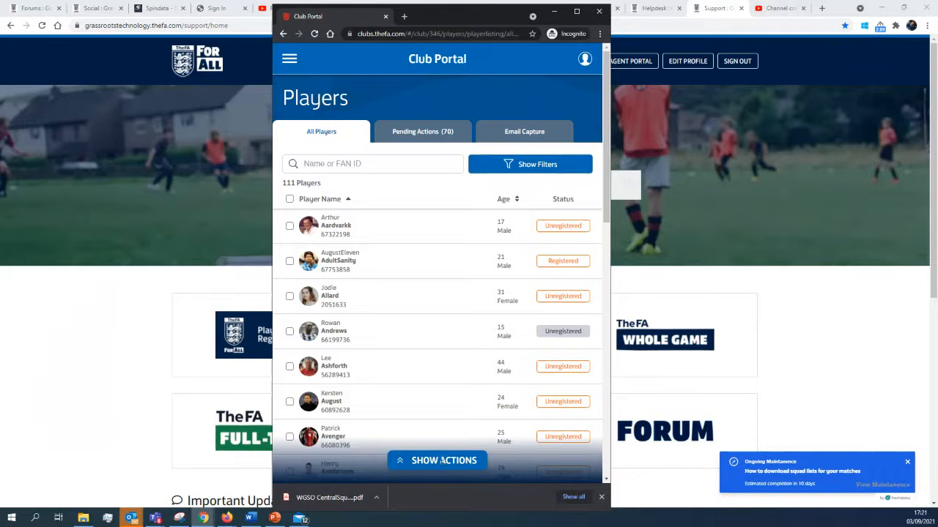
# Step: Show the grouped player actions (Add Player, Export, Squad List) in the narrow layout, then hide them
pyautogui.click(437, 460)
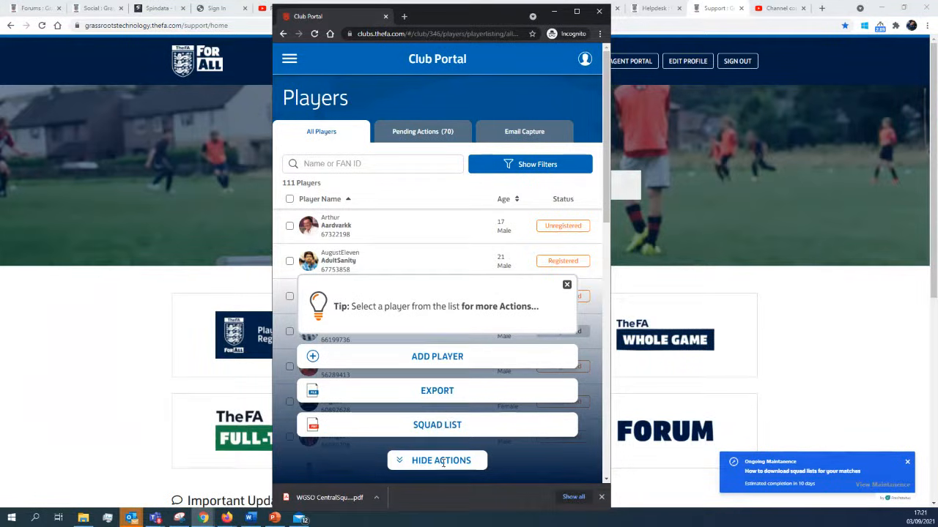
pyautogui.click(441, 459)
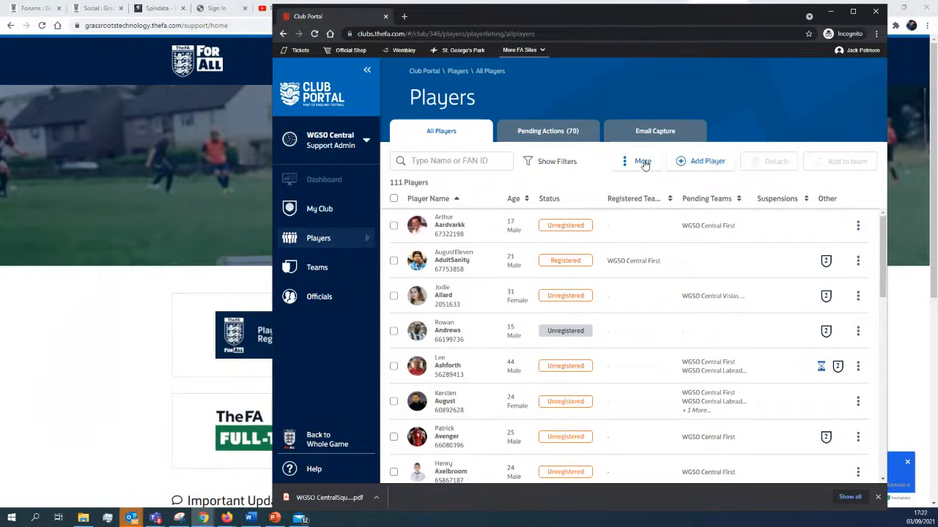
# Step: Maximise the browser and view the WGSO Central squad list PDF in the built-in viewer
pyautogui.click(642, 160)
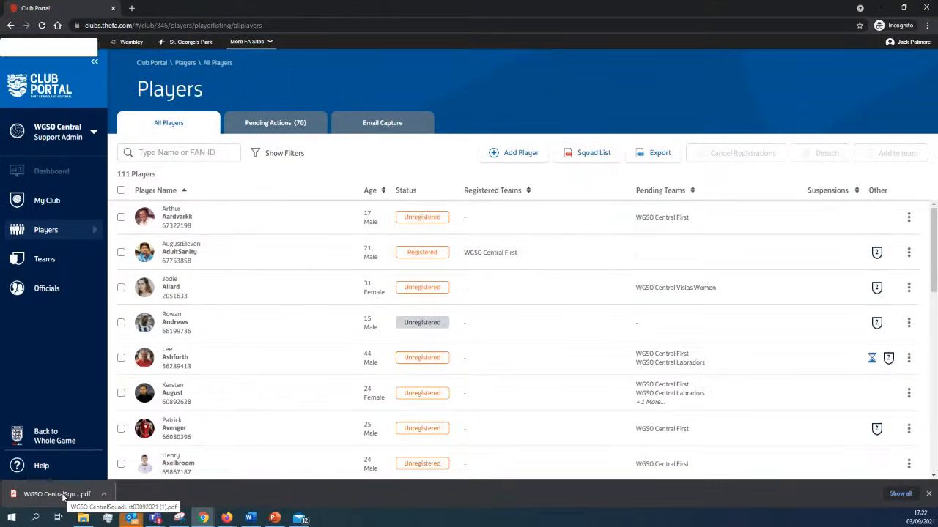
pyautogui.click(57, 493)
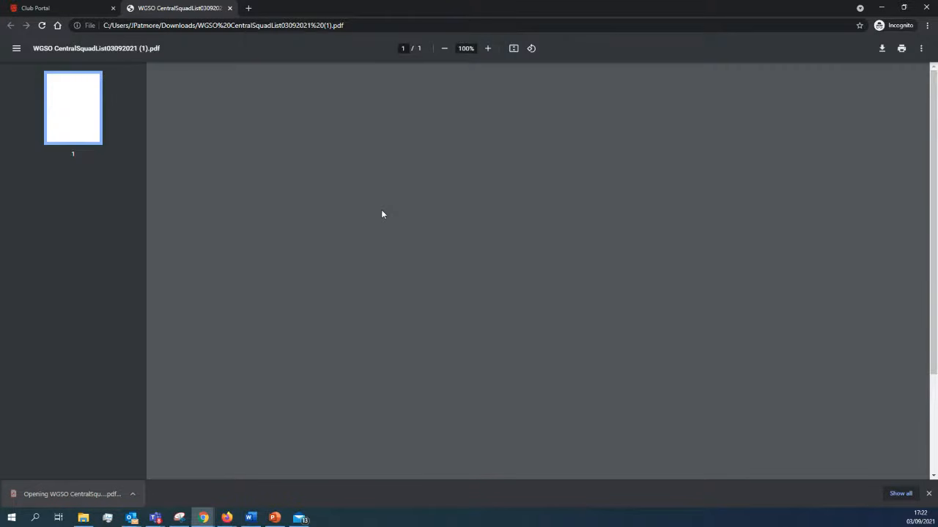